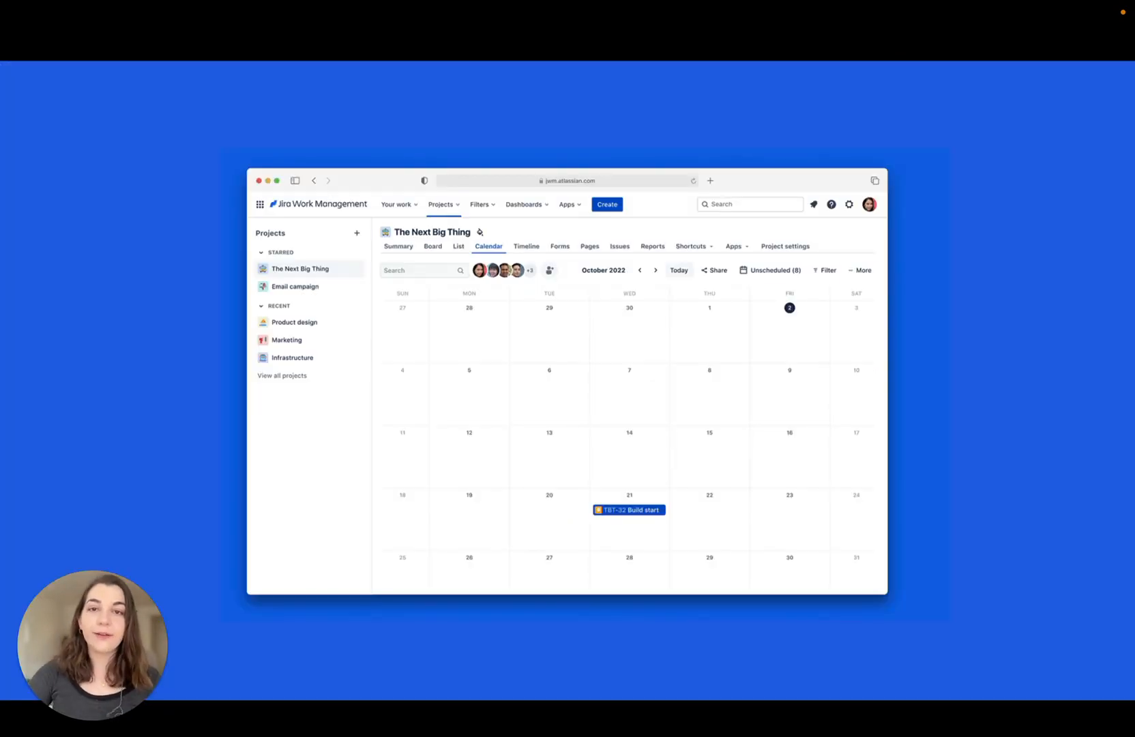
Switch to the Website updates Board and bring up its Share form
{"action": "left_click", "coordinate": [860, 270]}
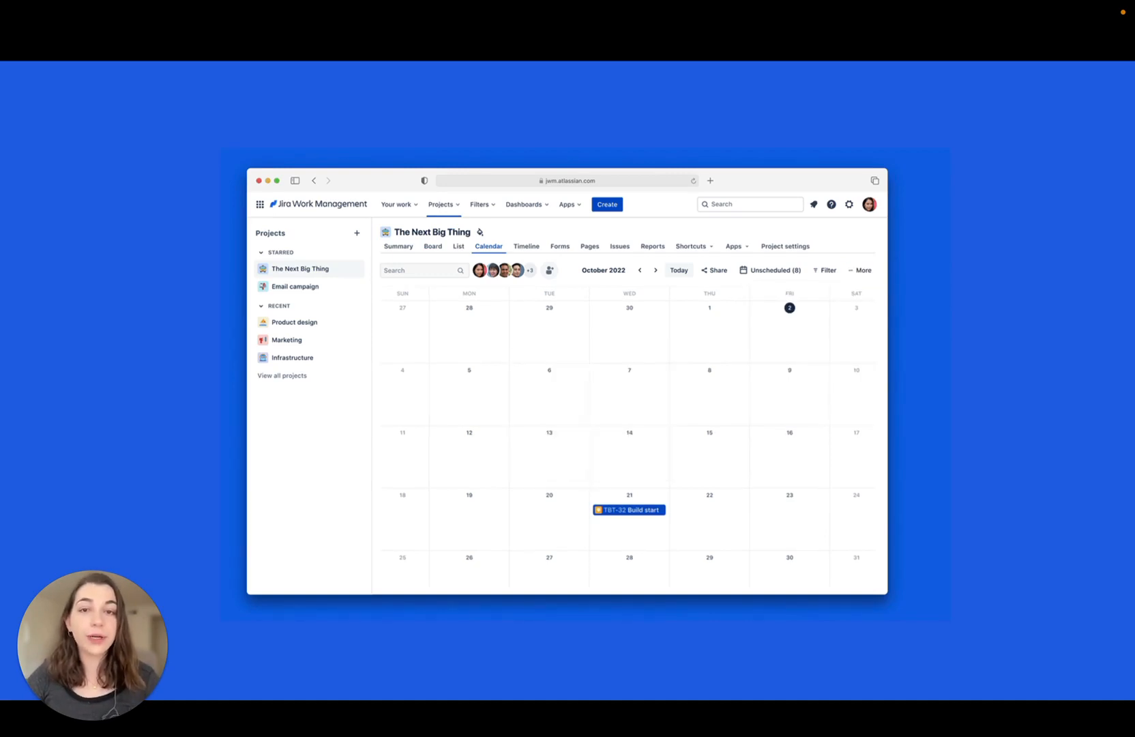
{"action": "left_click", "coordinate": [859, 270]}
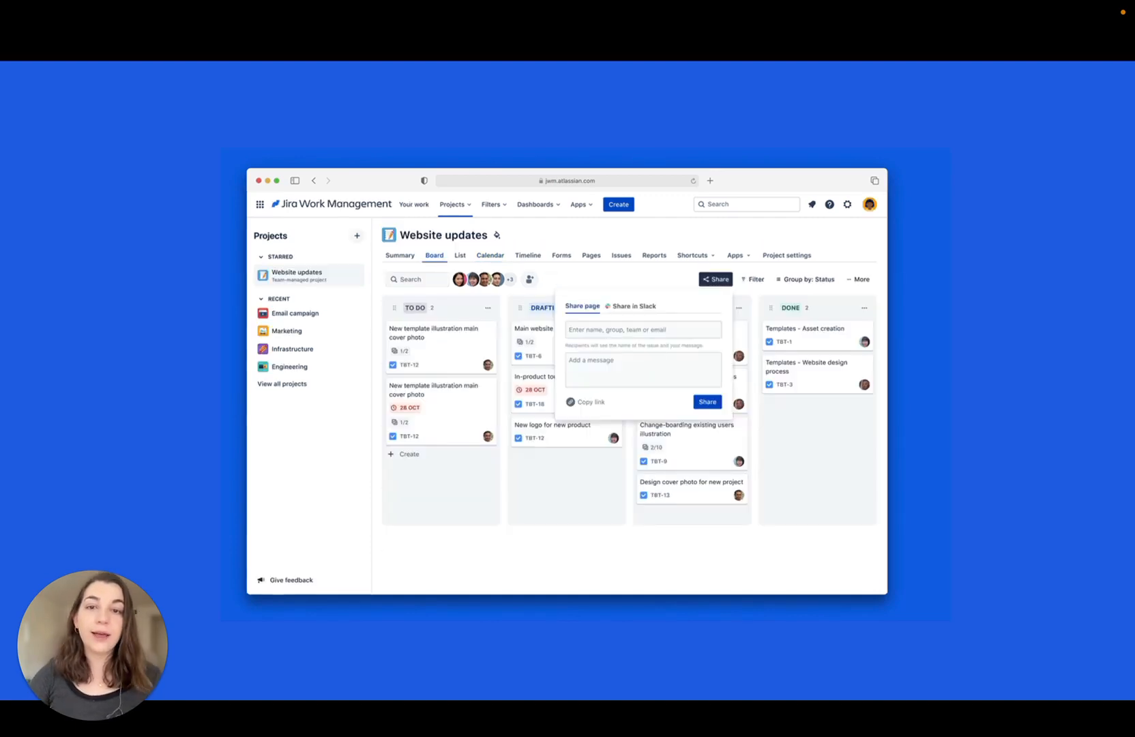
Send the board to a teammate via Share in Slack, then move to the project's Shortcuts
{"action": "left_click", "coordinate": [635, 305]}
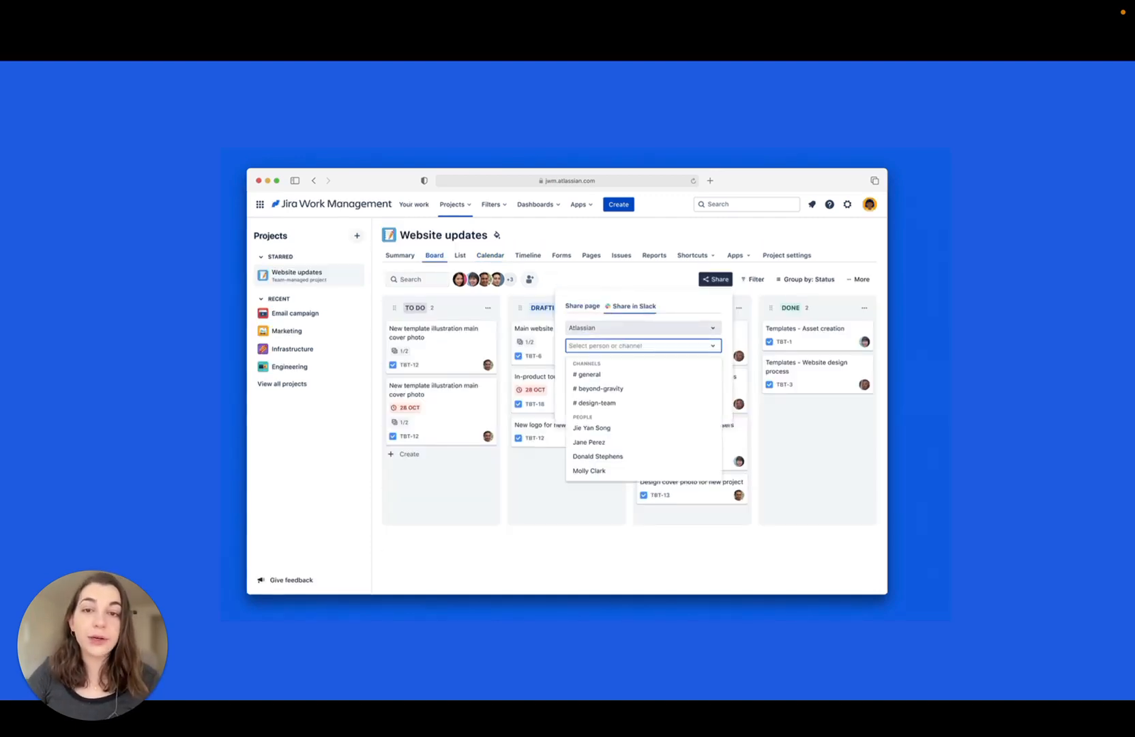
{"action": "left_click", "coordinate": [592, 427]}
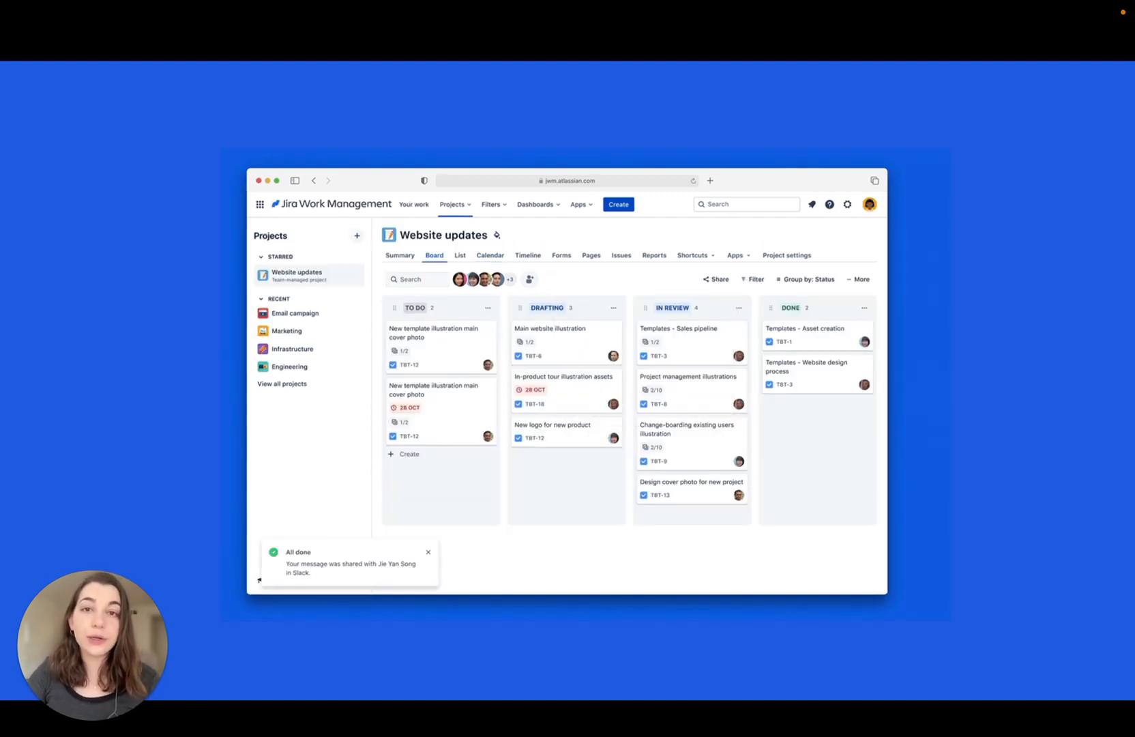
{"action": "left_click", "coordinate": [715, 278]}
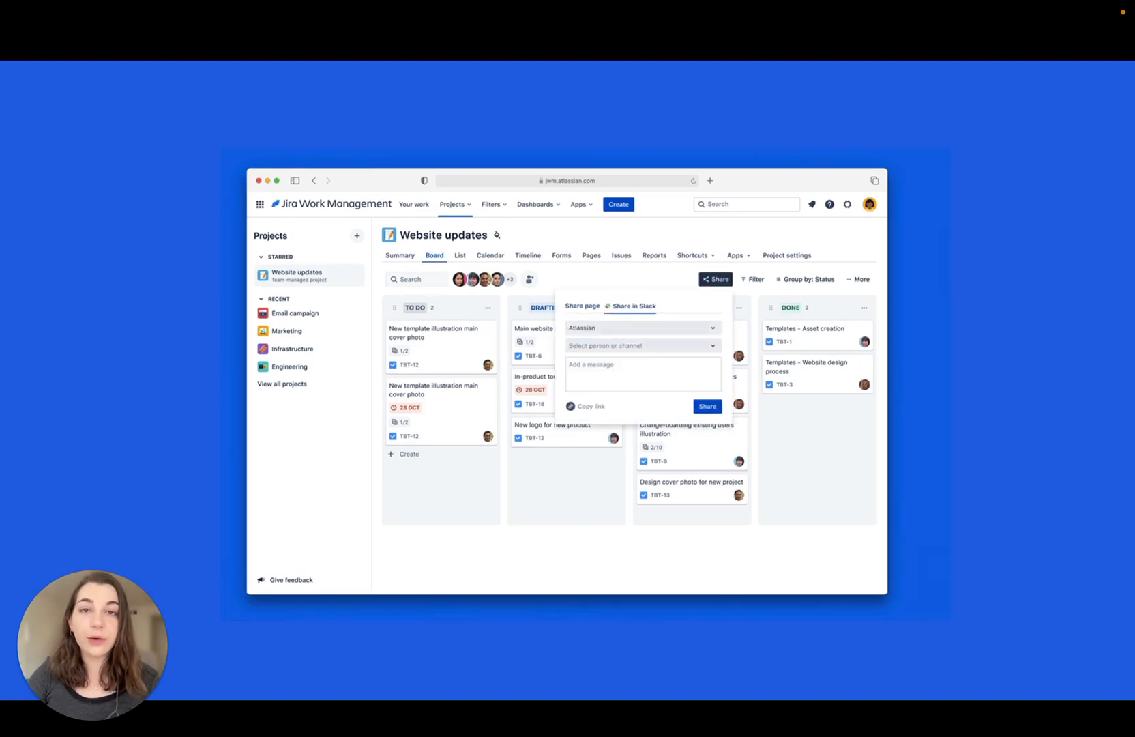
{"action": "left_click", "coordinate": [693, 255]}
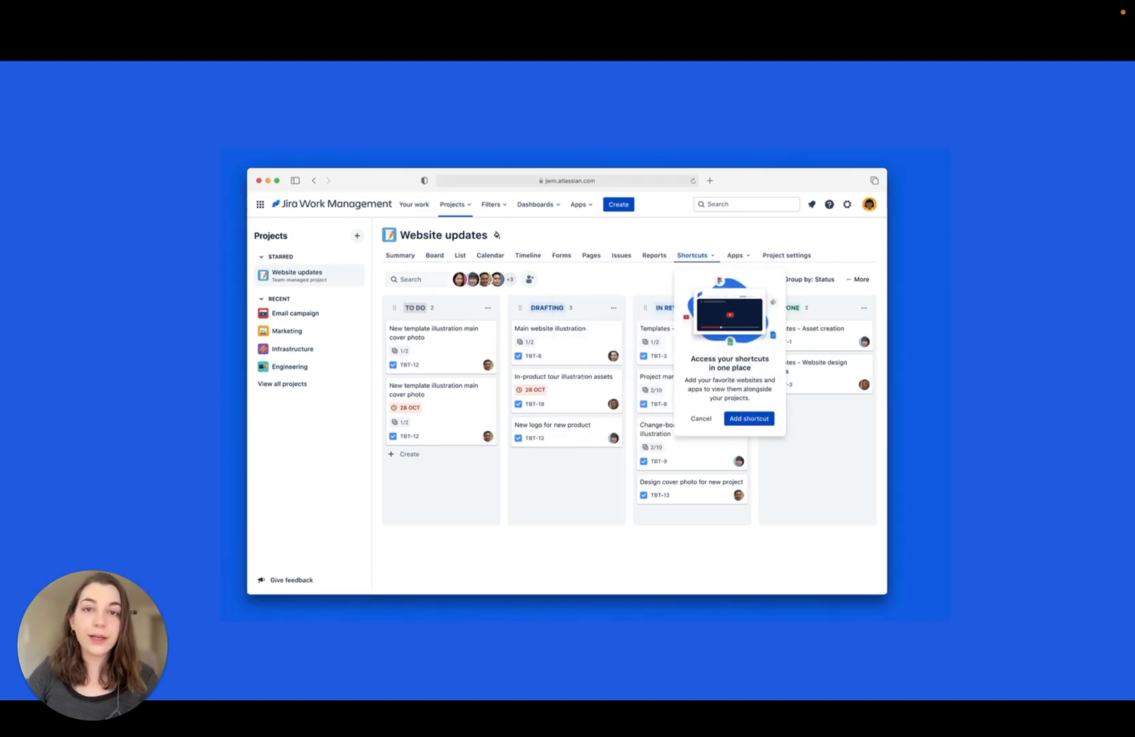
Add a new shortcut with the Figma design address and a name so it embeds in the project
{"action": "left_click", "coordinate": [749, 418]}
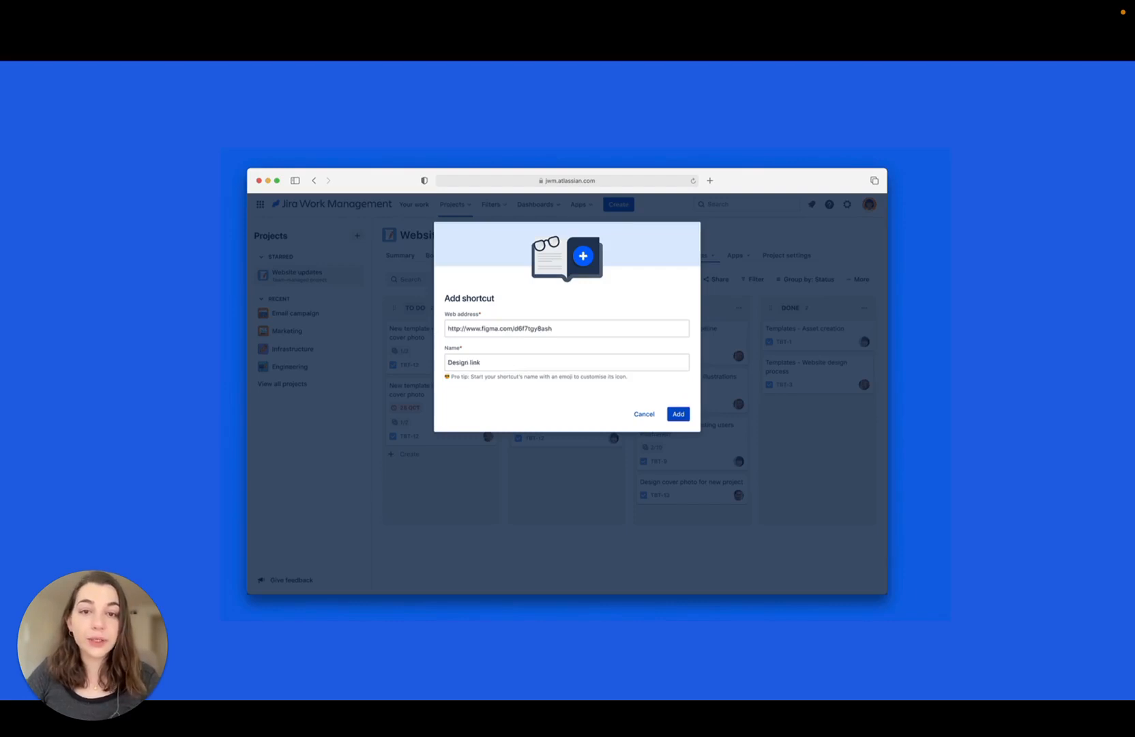
{"action": "left_click", "coordinate": [678, 414]}
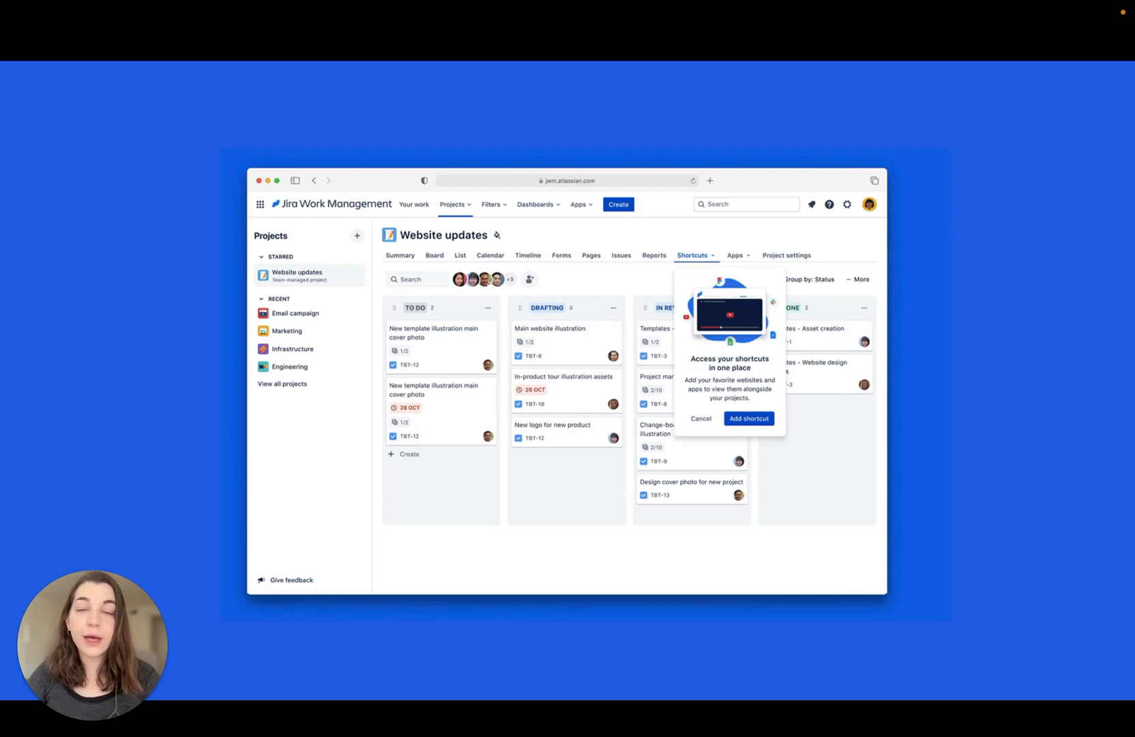
{"action": "left_click", "coordinate": [749, 418]}
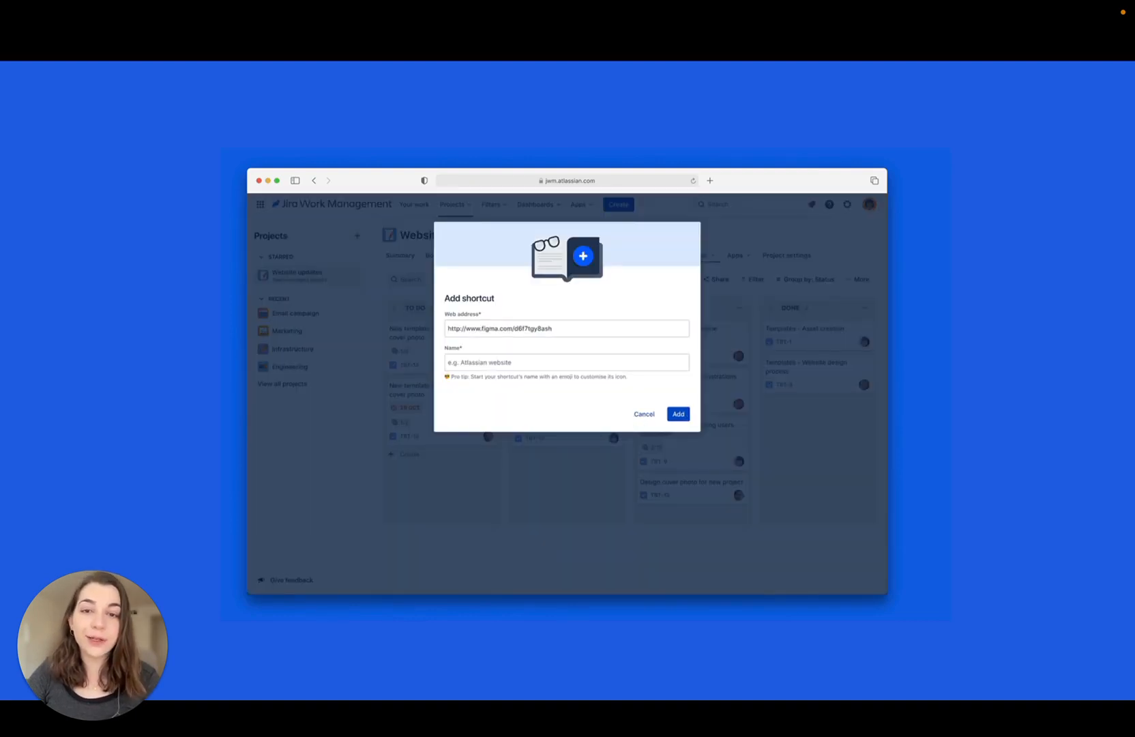
{"action": "left_click", "coordinate": [676, 413]}
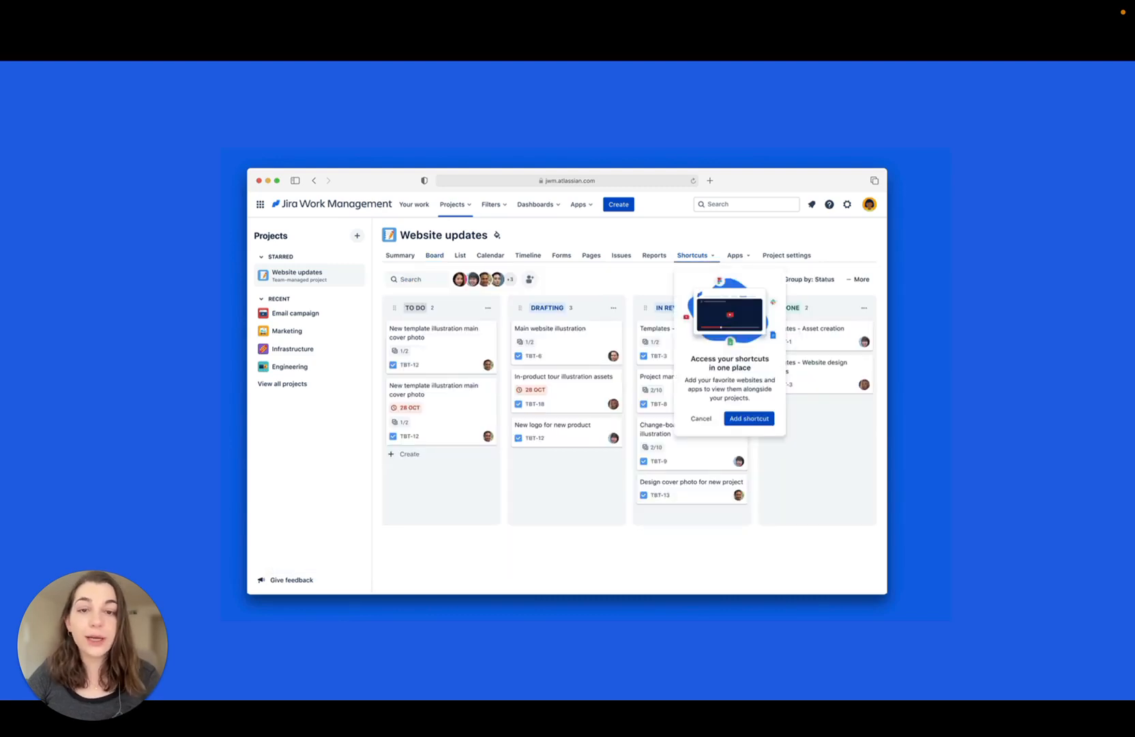
{"action": "left_click", "coordinate": [749, 419]}
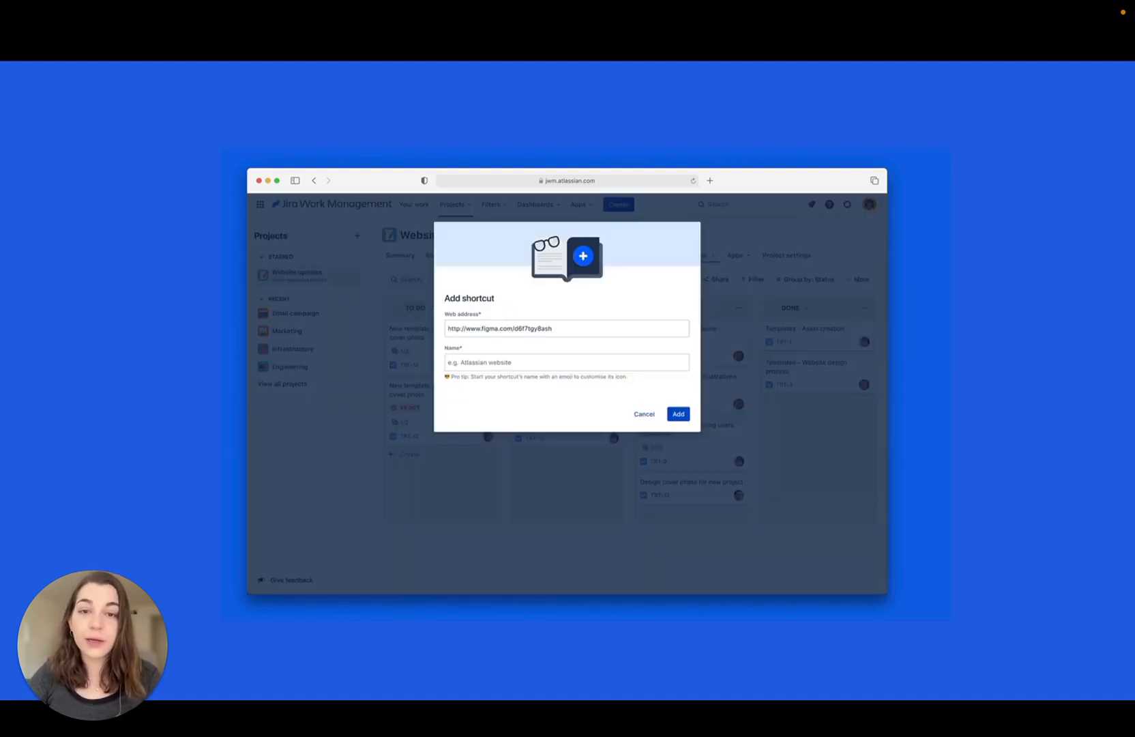
{"action": "left_click", "coordinate": [677, 413]}
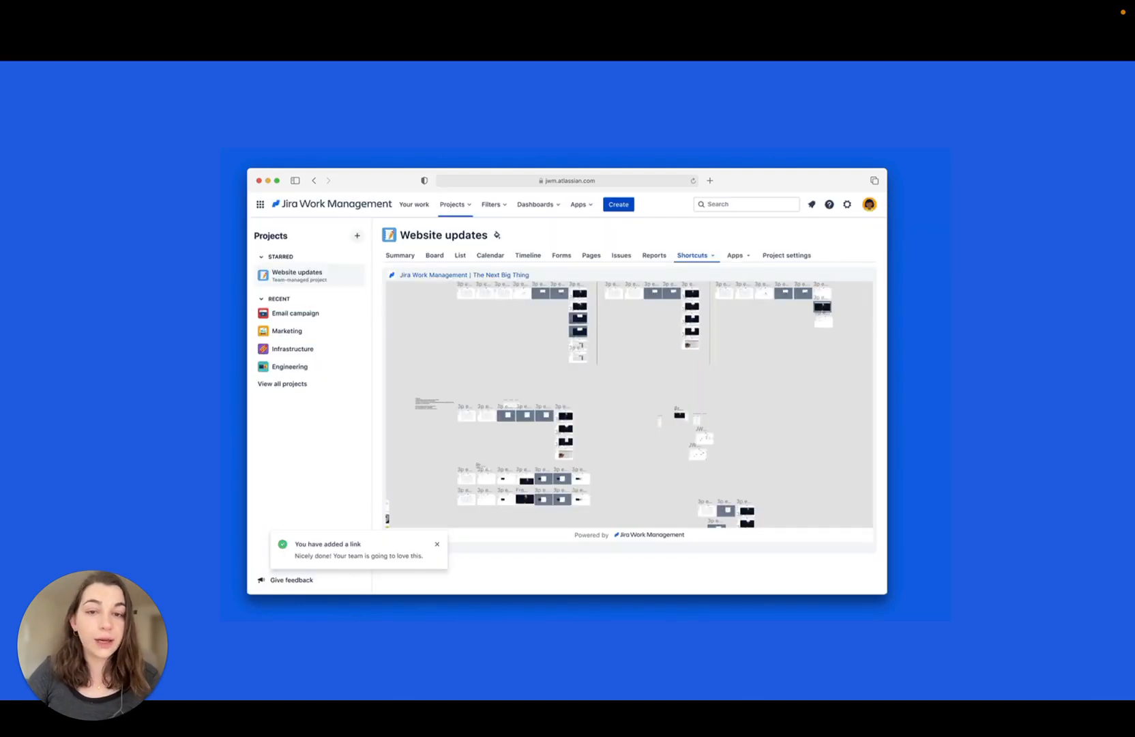
Leave the embedded Figma view and return to the Website updates board
{"action": "left_click", "coordinate": [434, 256]}
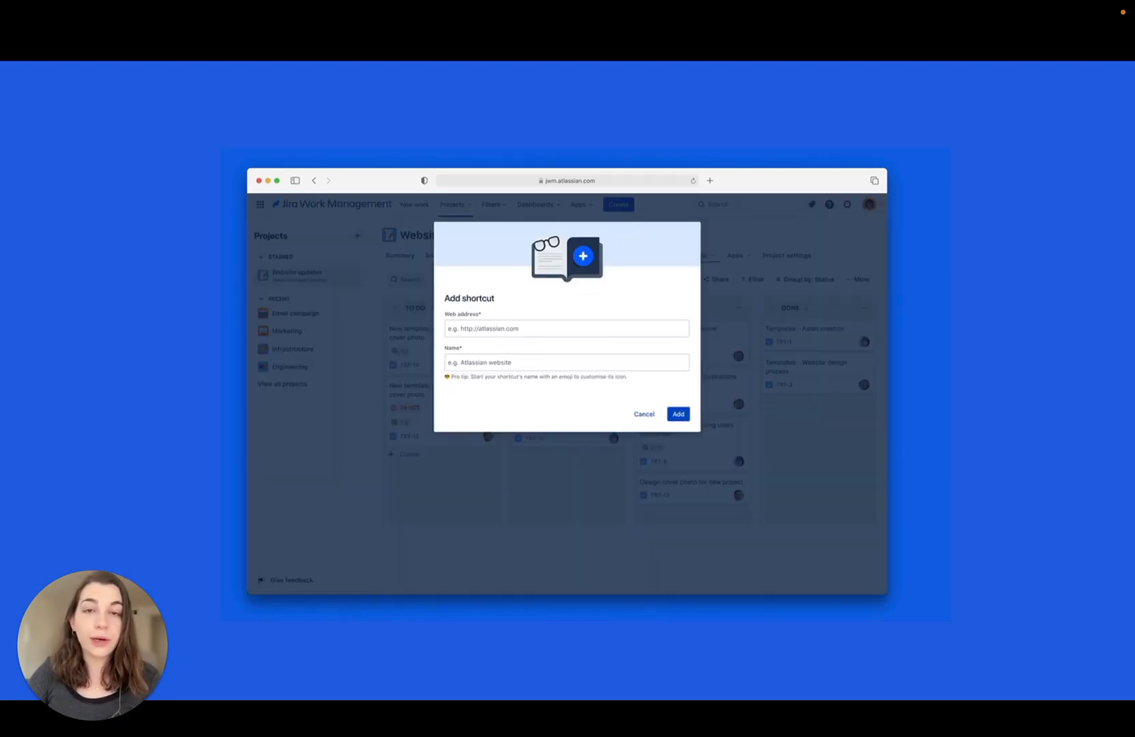
{"action": "left_click", "coordinate": [676, 413]}
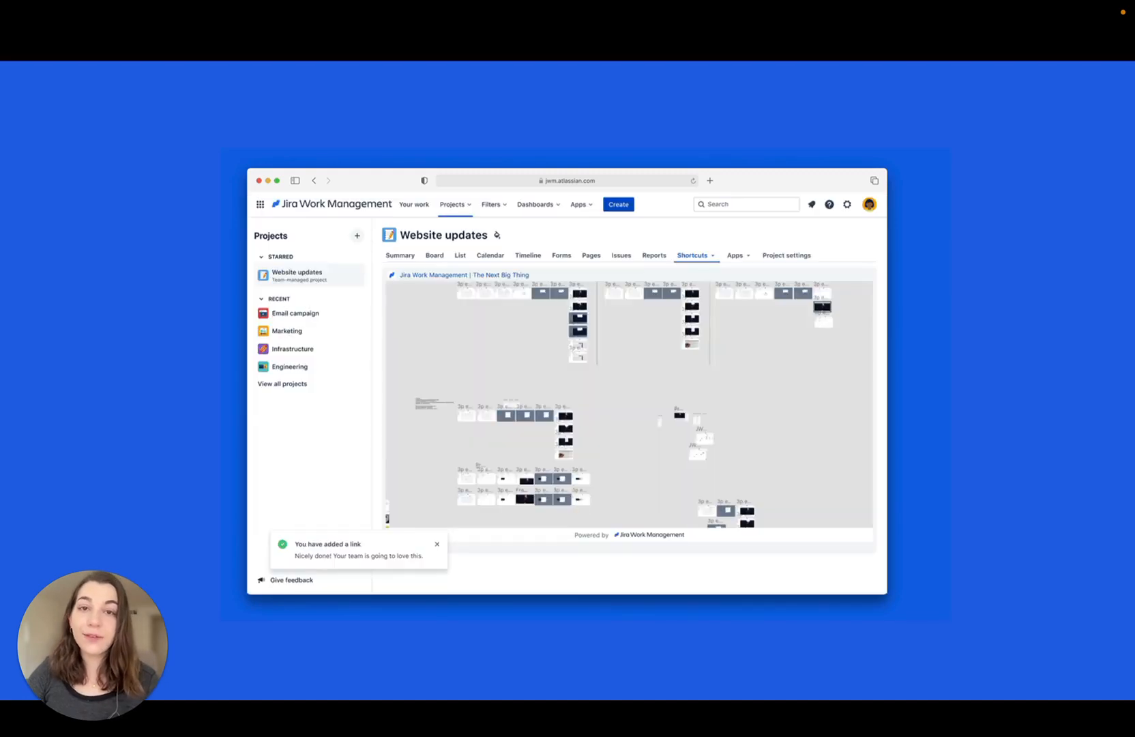
{"action": "left_click", "coordinate": [434, 255]}
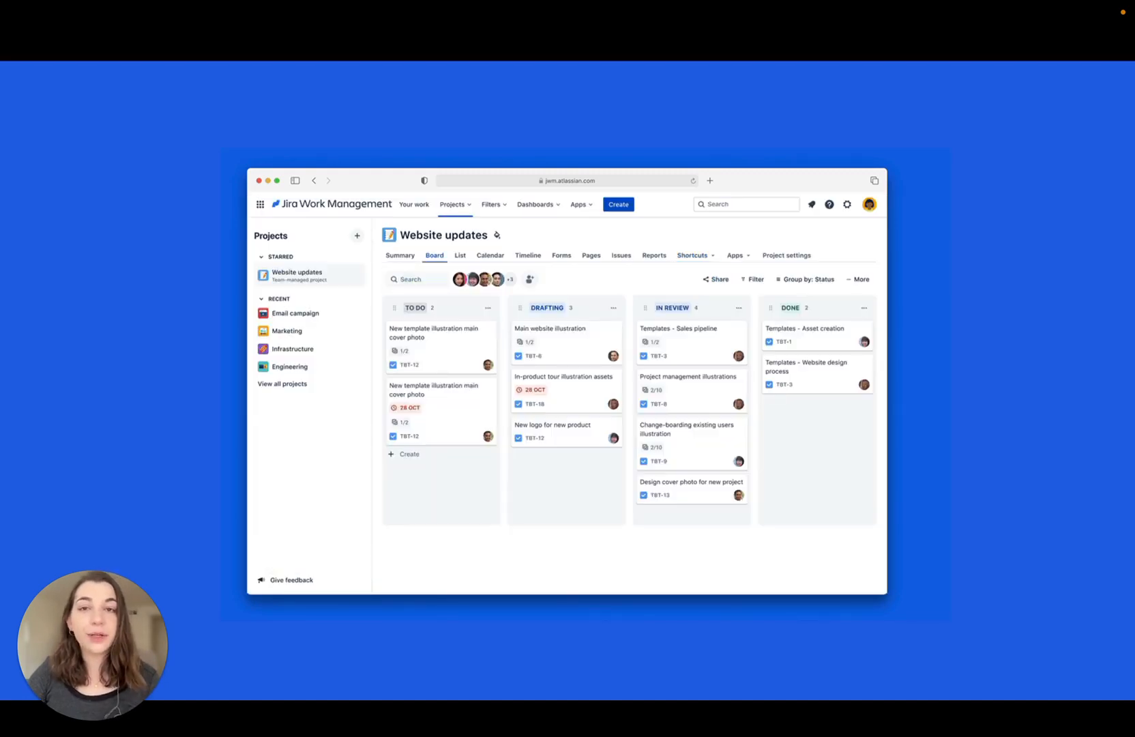